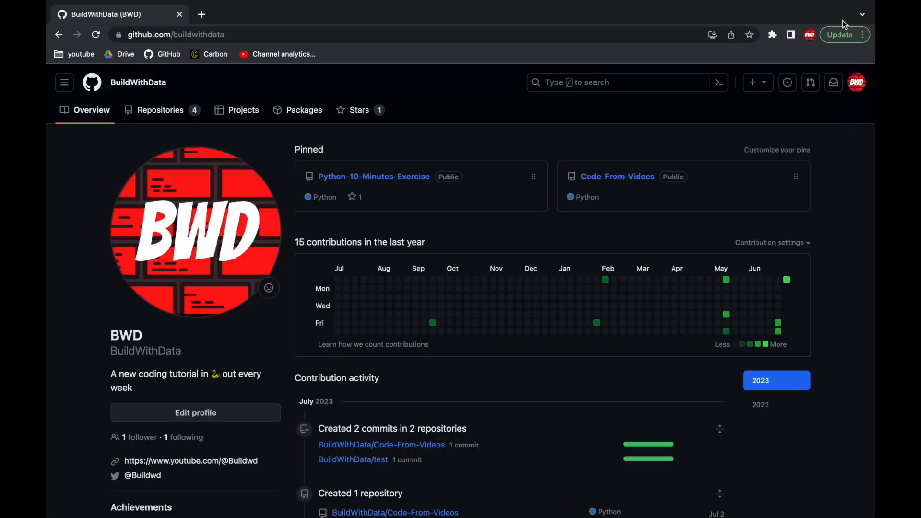
- Open the pinned Code-From-Videos repository and scroll through its file list
click(617, 176)
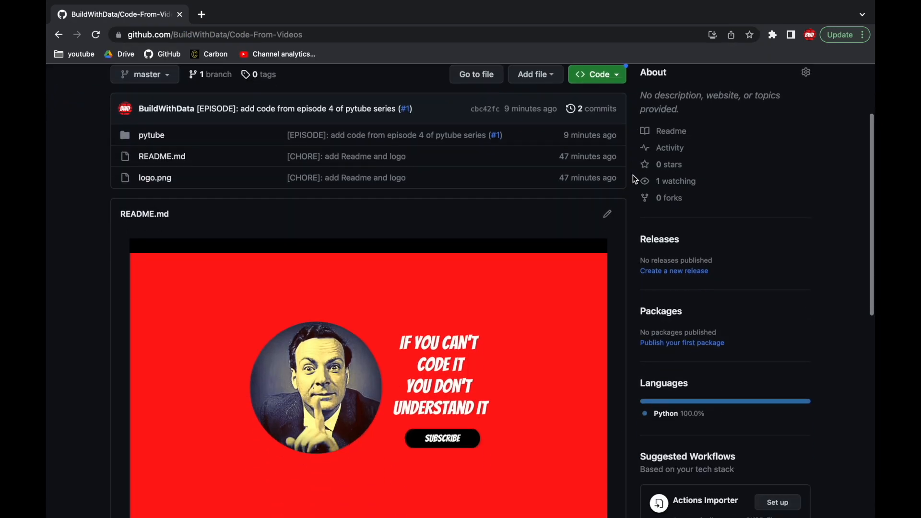
scroll(down, 3)
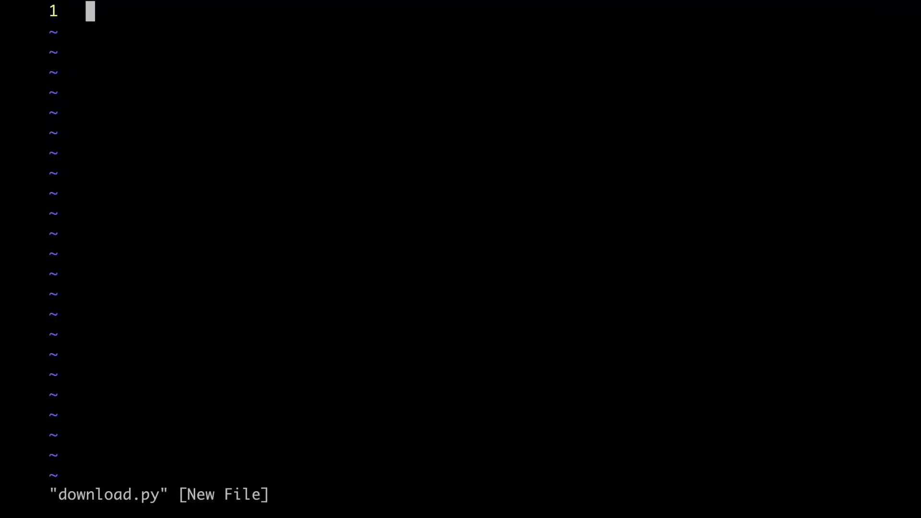
key(i)
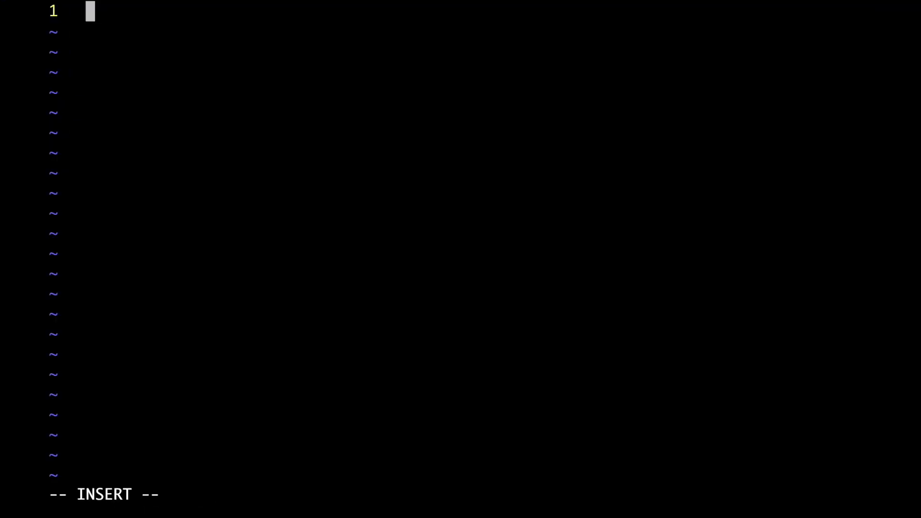
text(from pytube i)
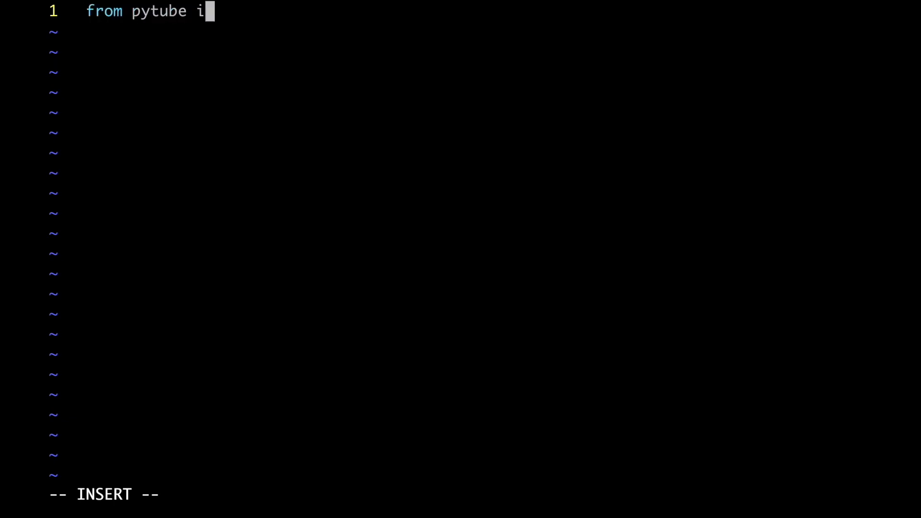
text(mport Channel)
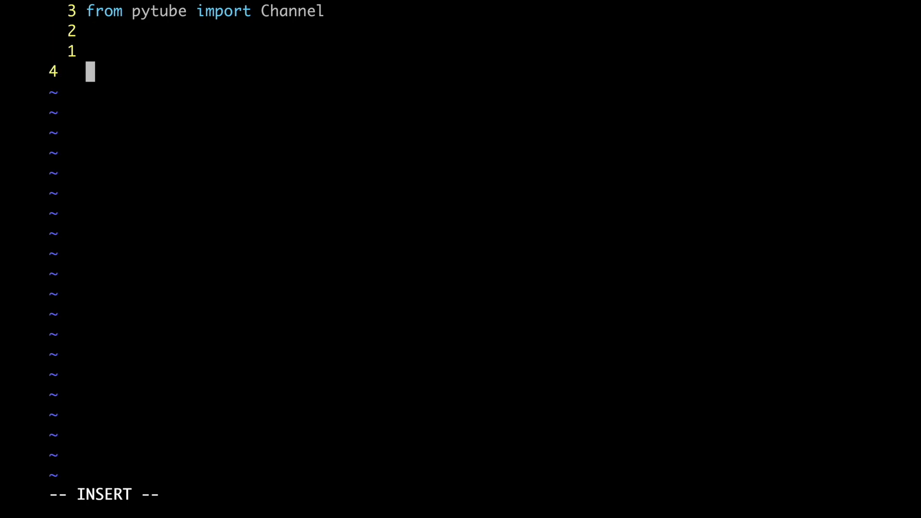
text(url = "https://www.youtube.com/@MrBeast")
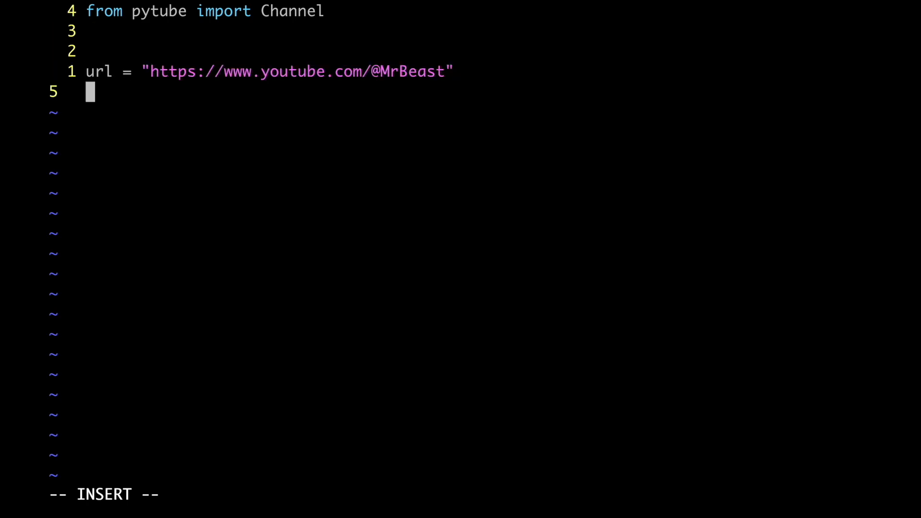
- Create ch = Channel(url) and print "Download started..."
text(ch = Channel(url)
text(p)
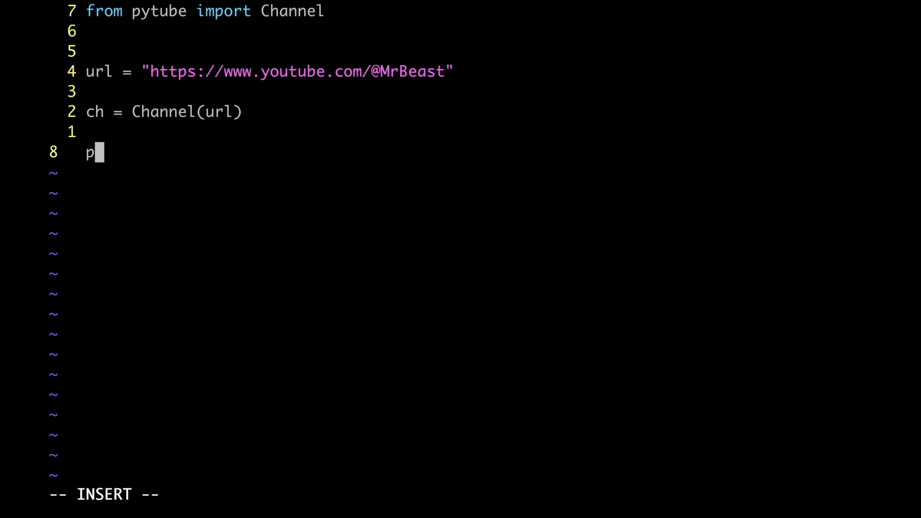
text(rint("Do)
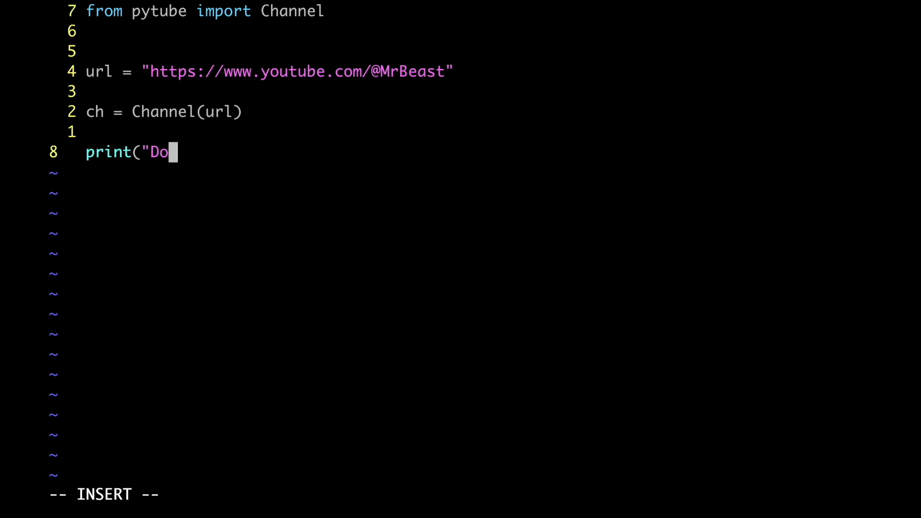
text(wnload started...)
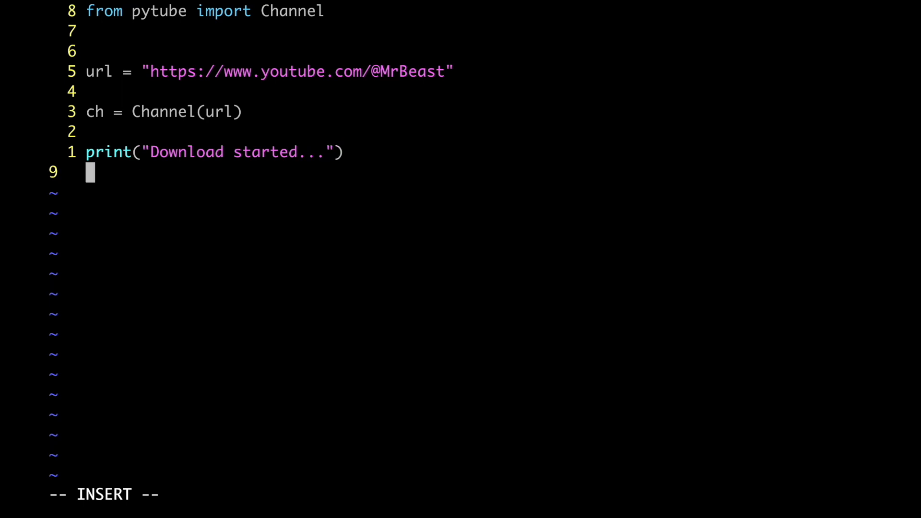
- Loop over ch.videos printing each v.title
text(for v in ch.videos:)
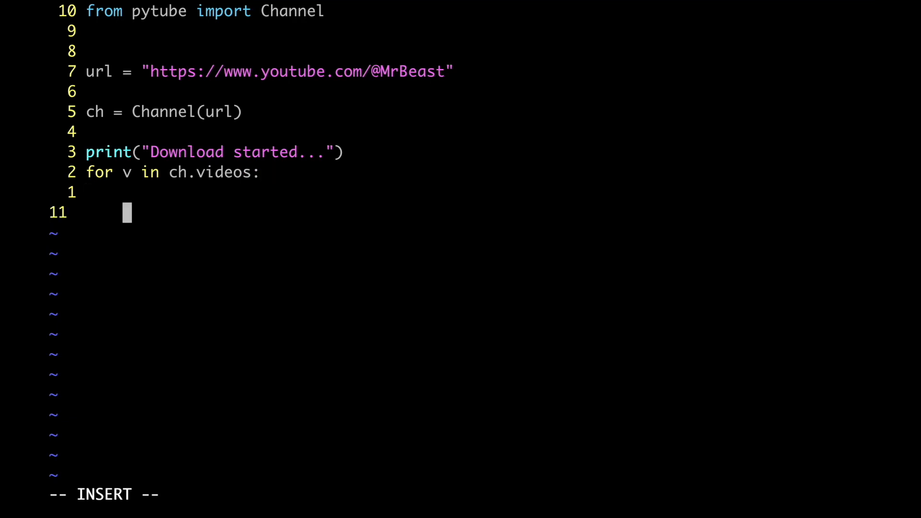
text(print(v.title))
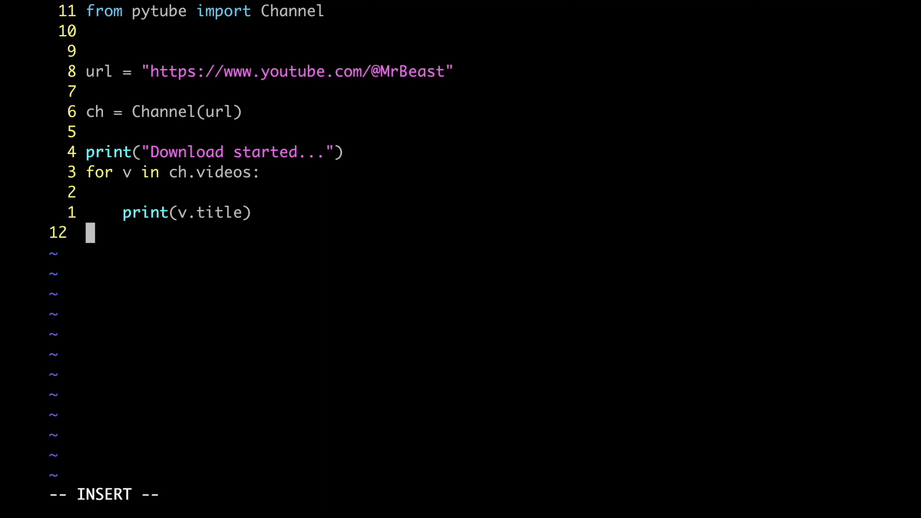
- Fetch s = v.streams inside try/except, then begin the d = { dictionary
text(try:)
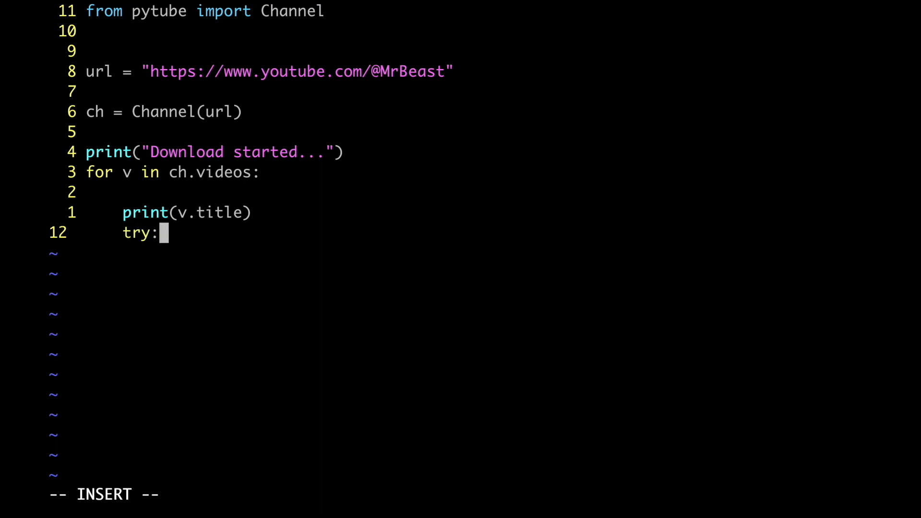
text(s = v.st)
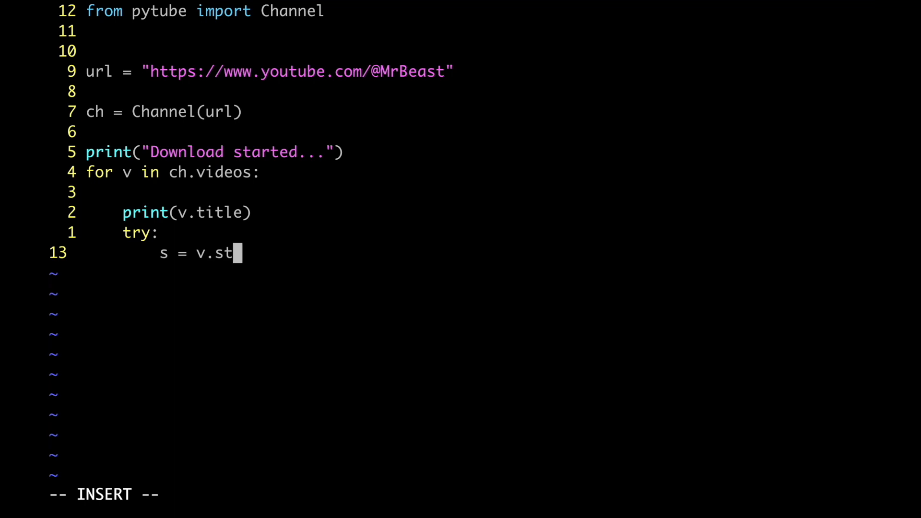
text(reams)
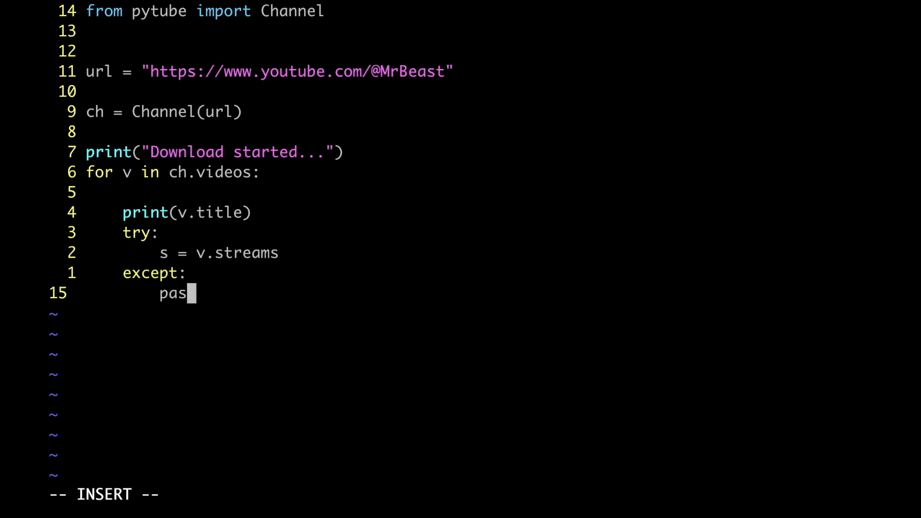
key(Enter)
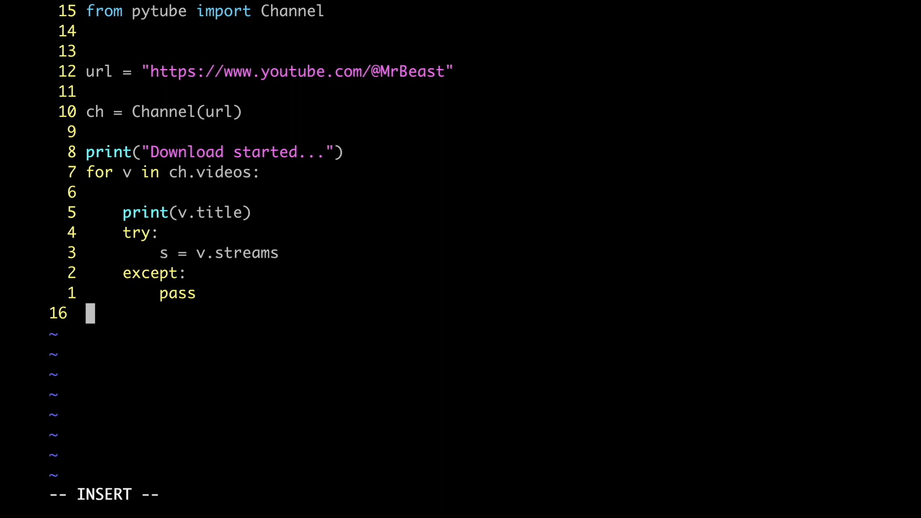
text(d = {)
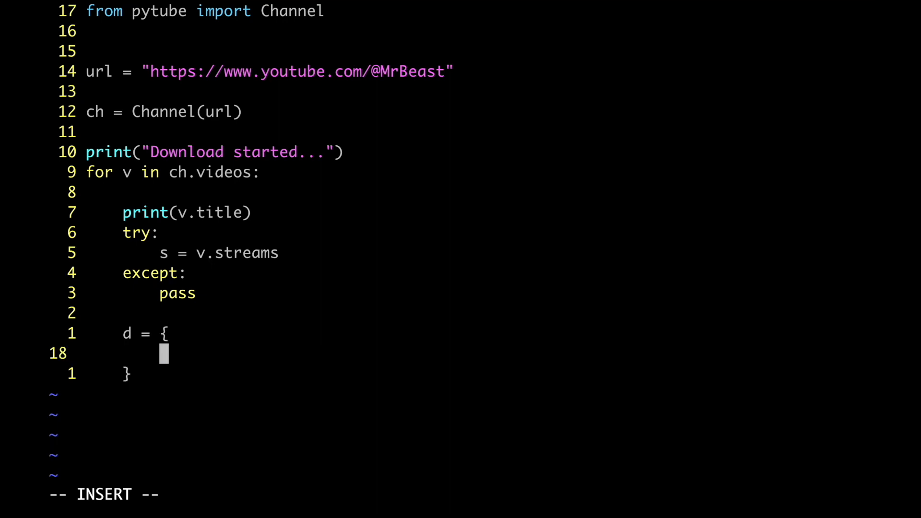
- Add id, title and views keys mapped to v.video_id, v.title and v.views
text("id": v.video_id,)
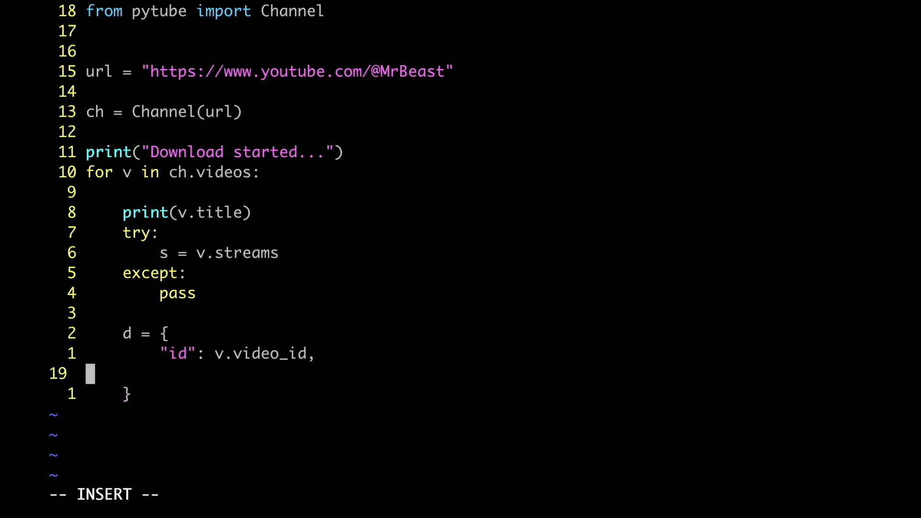
text("title": v.title,)
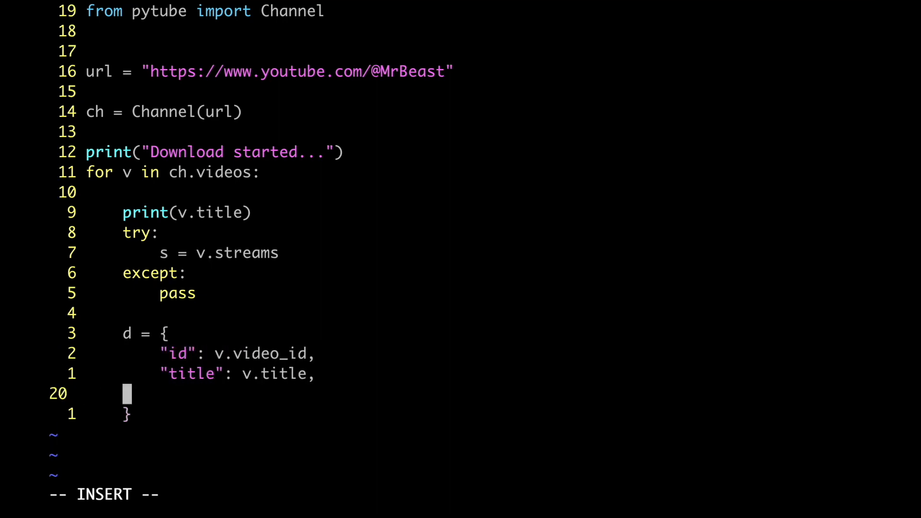
text("views": v.views,)
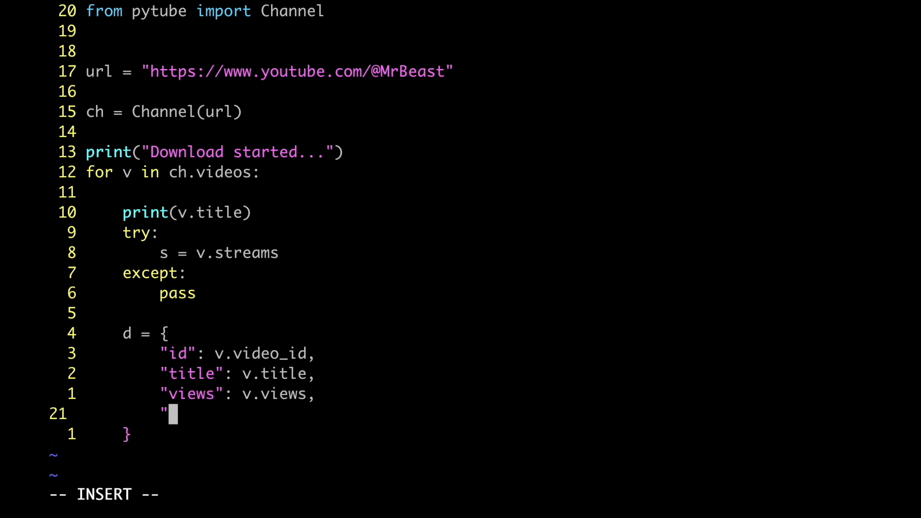
- Add publish_date, description, keywords and length keys mapped to the v attributes
text(publish_date": v.publish_date,)
text("keywords)
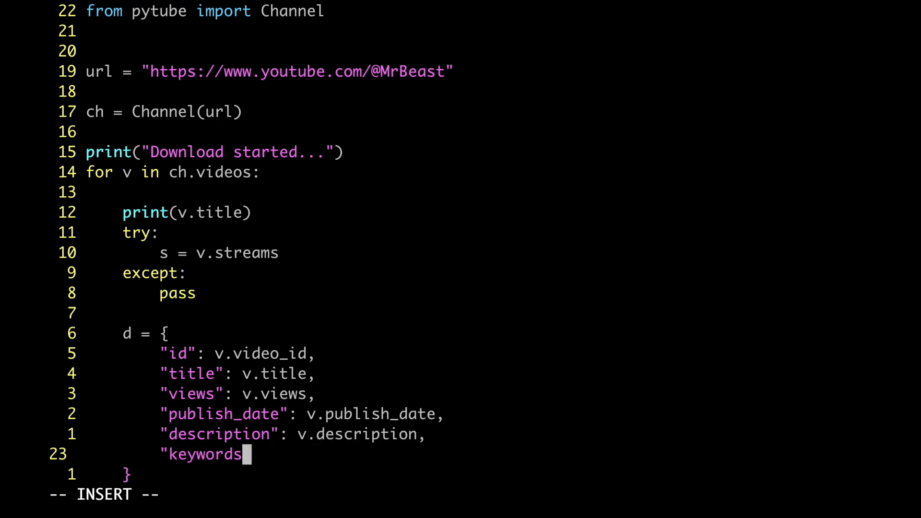
text(": v.keywords,)
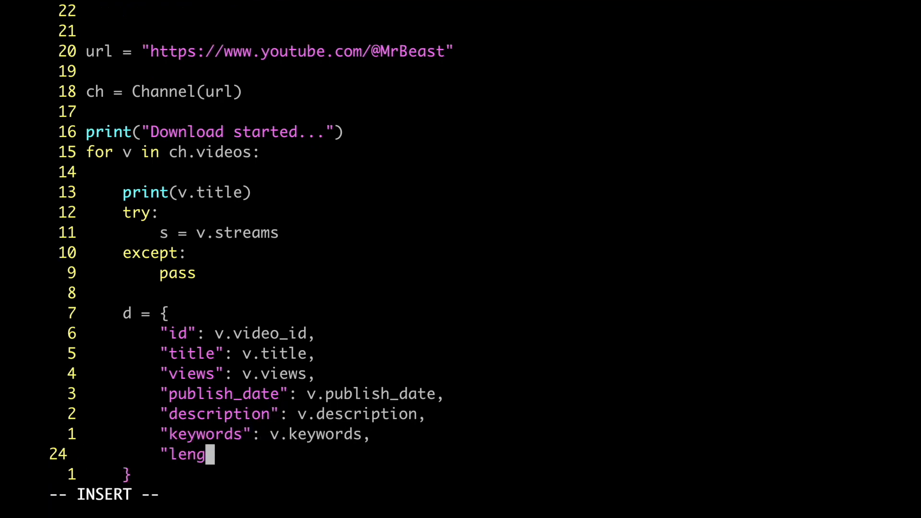
text(th": v.length)
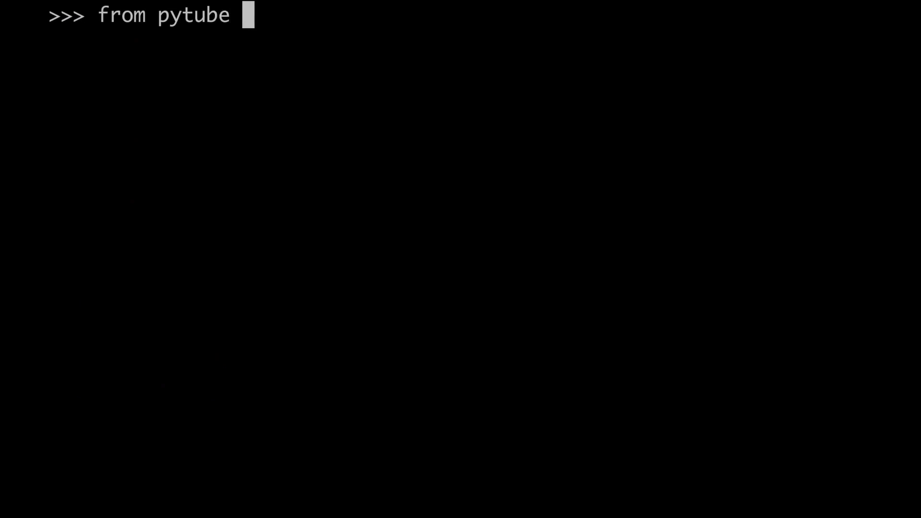
- Import YouTube and create yt = YouTube(url) for video 48h57PspBec
text(import YouTube)
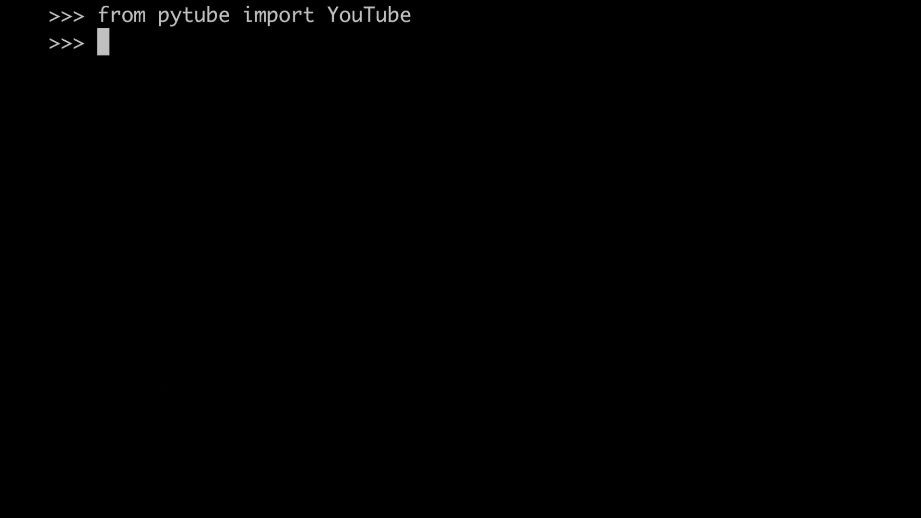
text(u)
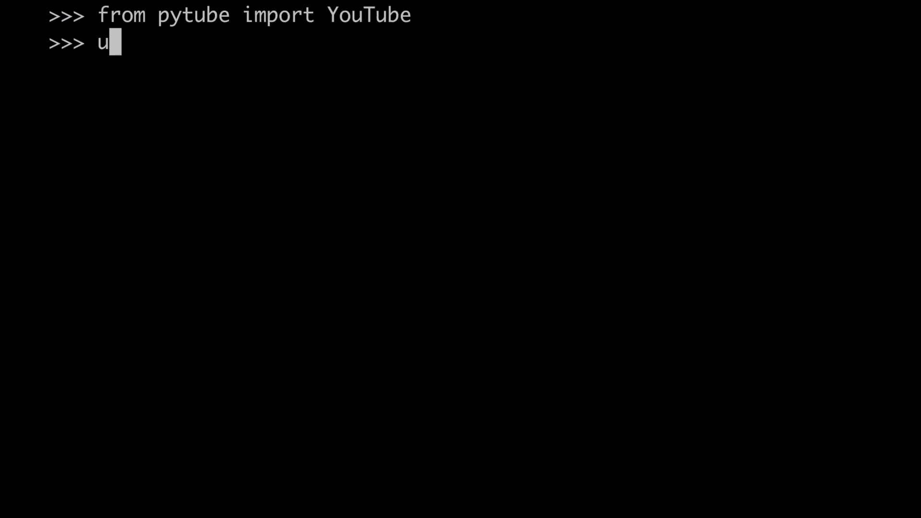
text(rl = "https://www.youtube.com/watch?v=48h57PspBec")
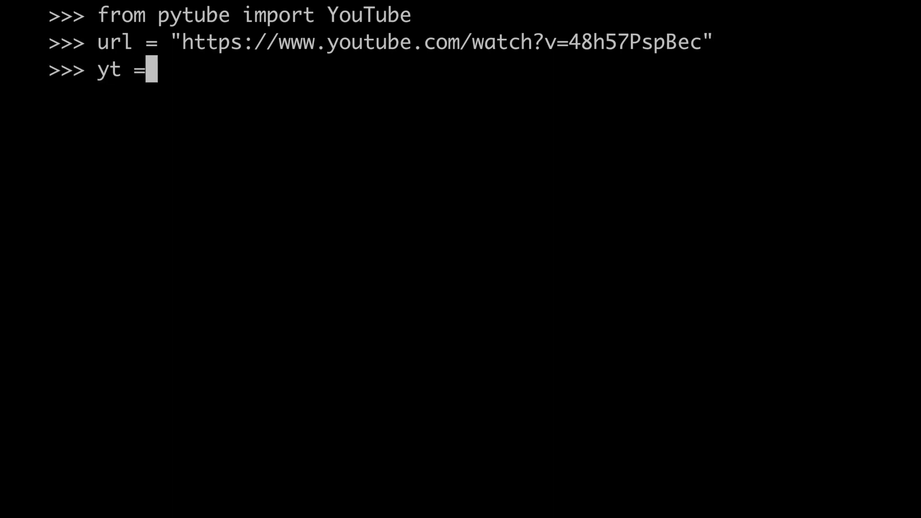
text(YouTube(url))
text(yt.title)
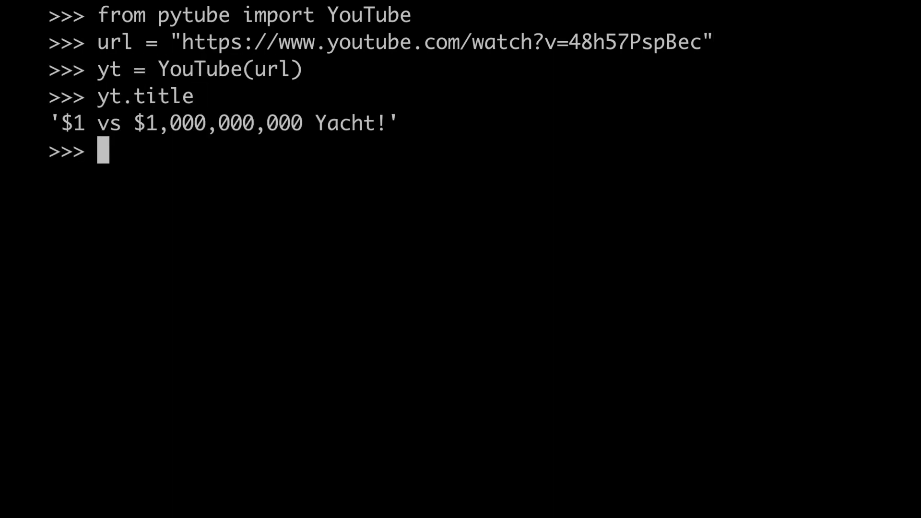
- Evaluate yt.description and begin typing s = yt.streams
text(yt.description)
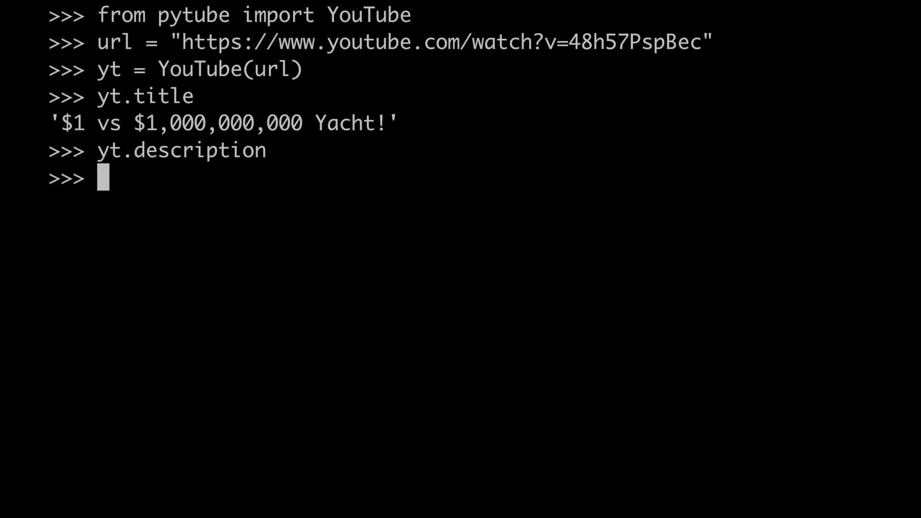
text(s = yt.str)
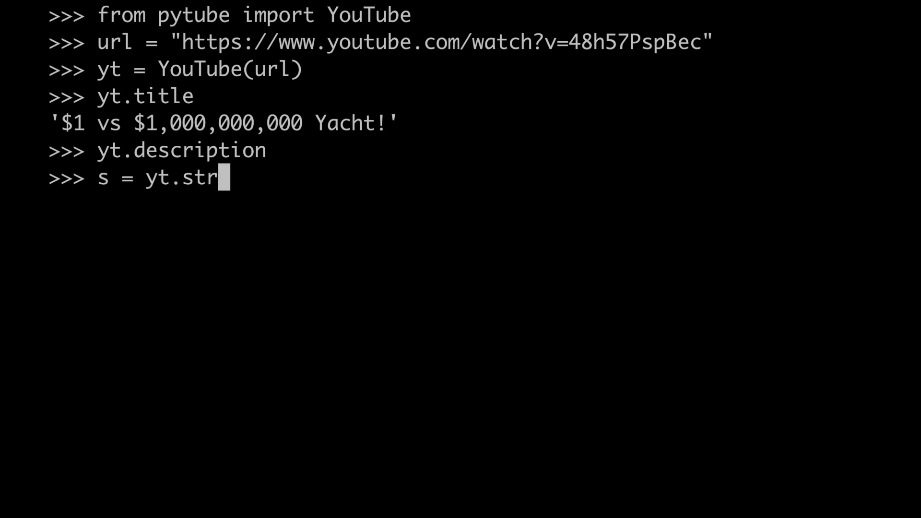
- Run s = yt.streams, highlight the RegexMatchError, then print(yt.description)
text(eams)
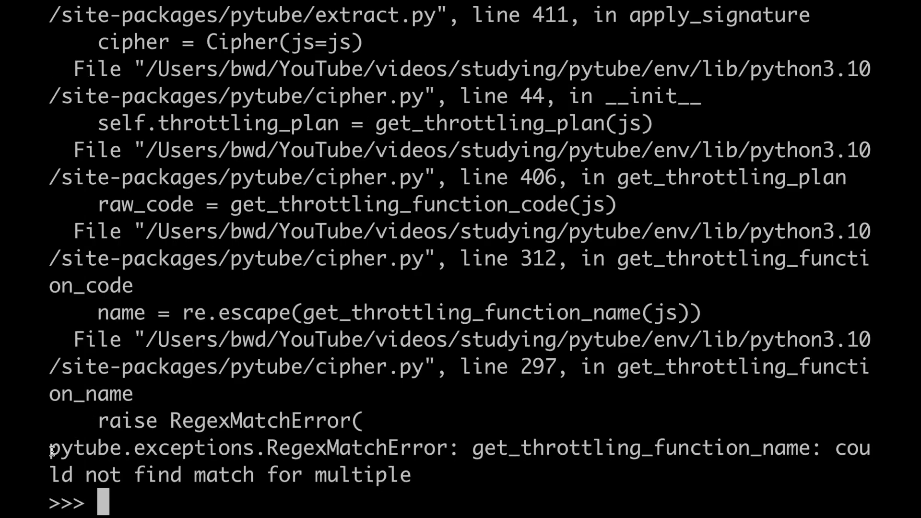
double_click(230, 447)
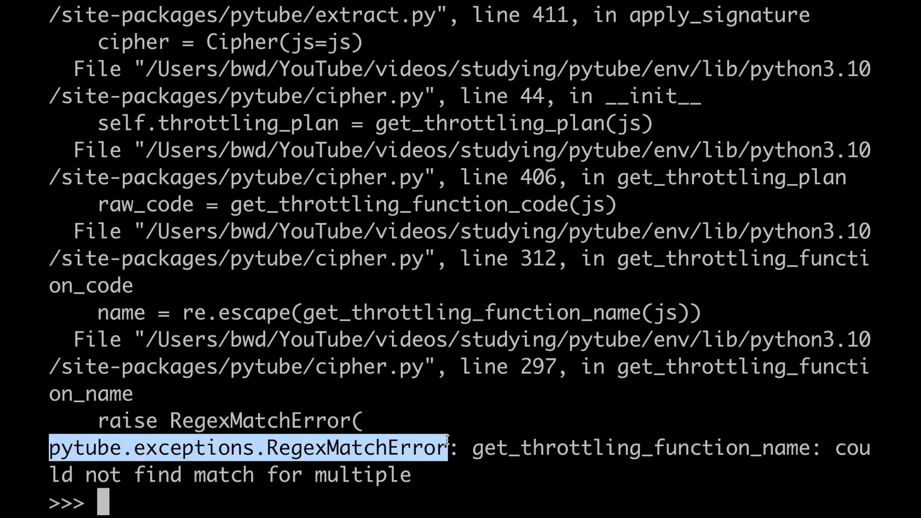
text(print(yt.description))
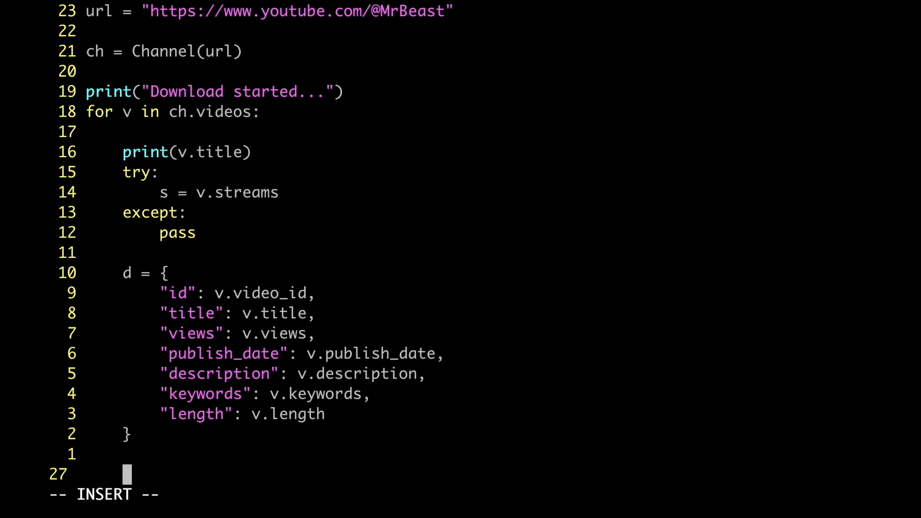
- Append d to data in the loop and start table = pd.DataFrame after it
text(data.append(d)
text(print("Download completed)
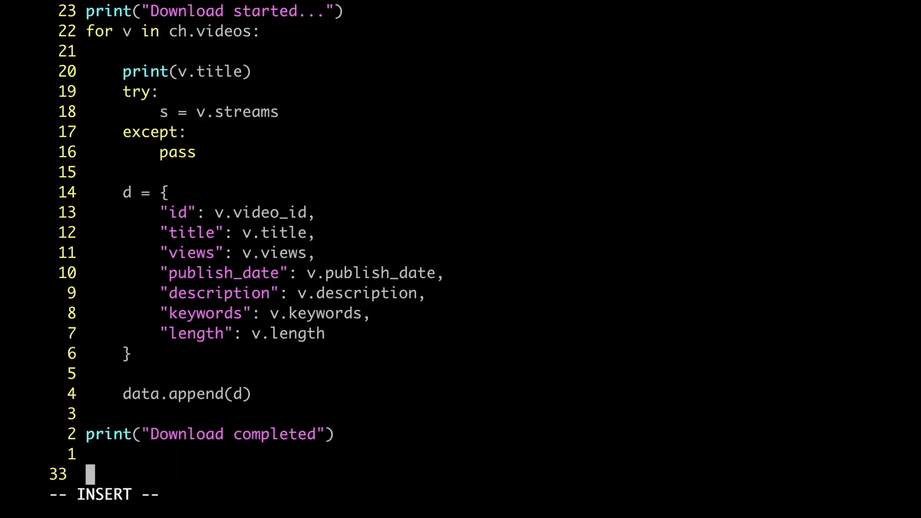
text(table = pd.DataFrame(data)
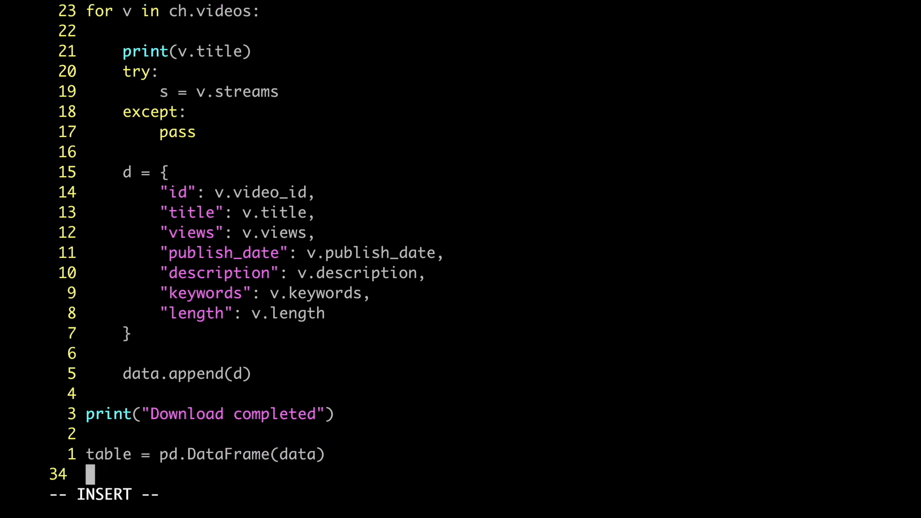
- Start the loading_path = assignment below the DataFrame line
text(l)
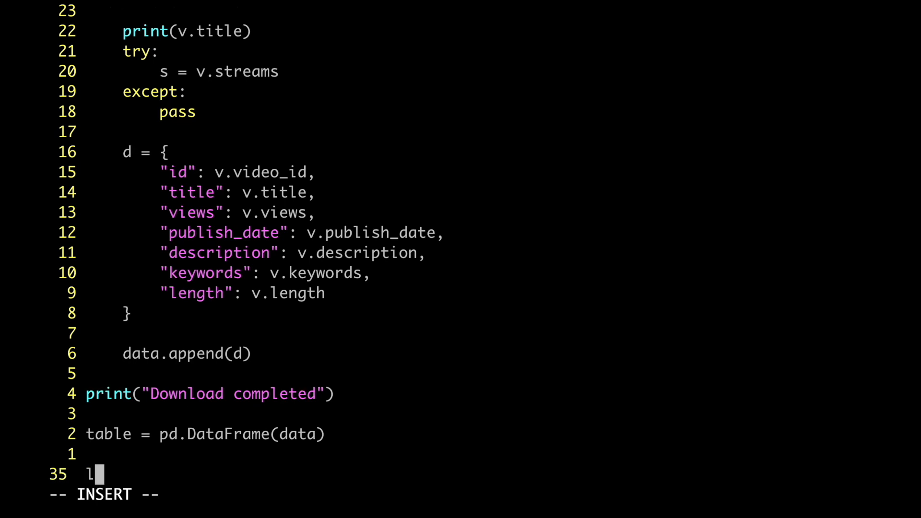
text(oading_path =)
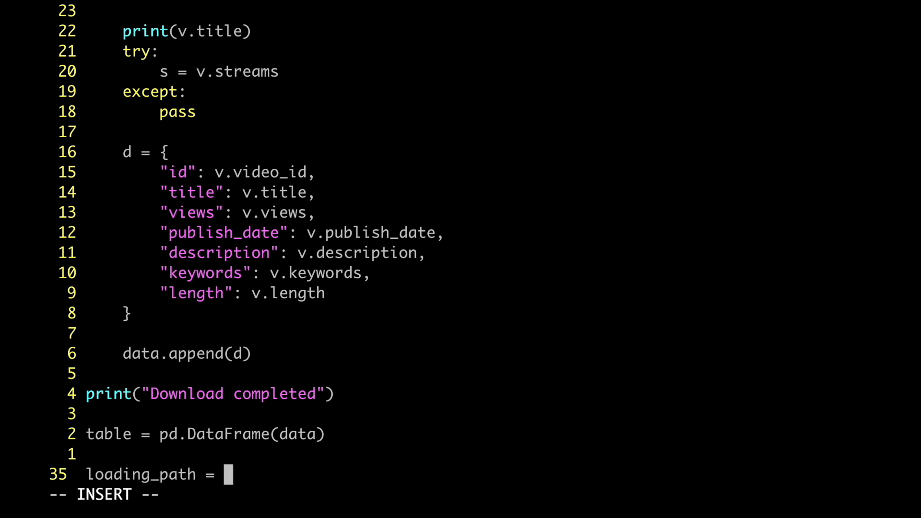
text(???)
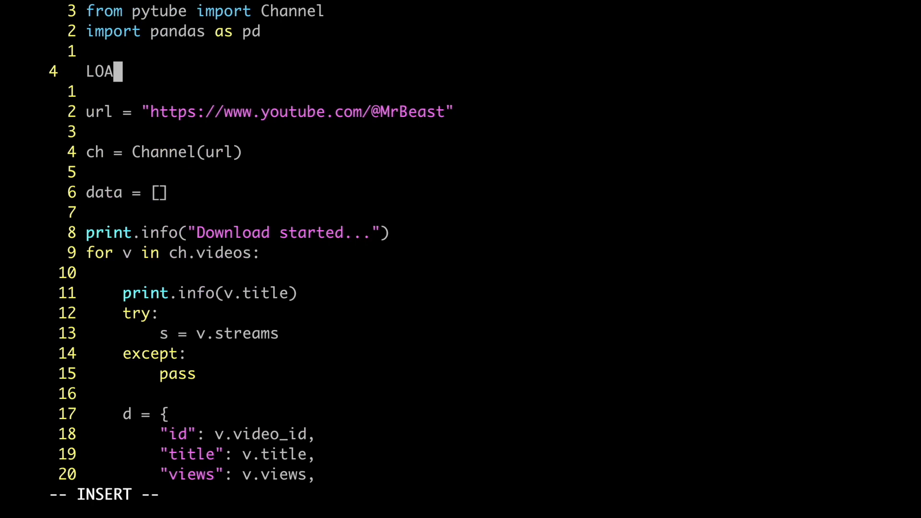
- Define LOADING_PATH_SYNTAX = "./data/{}.csv" beneath the imports
text(DING_PATH_SYNTAX)
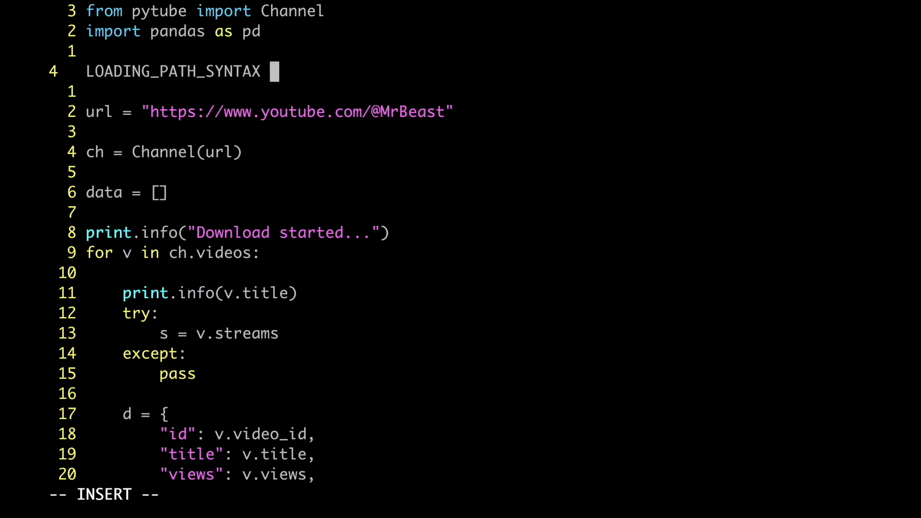
text(=)
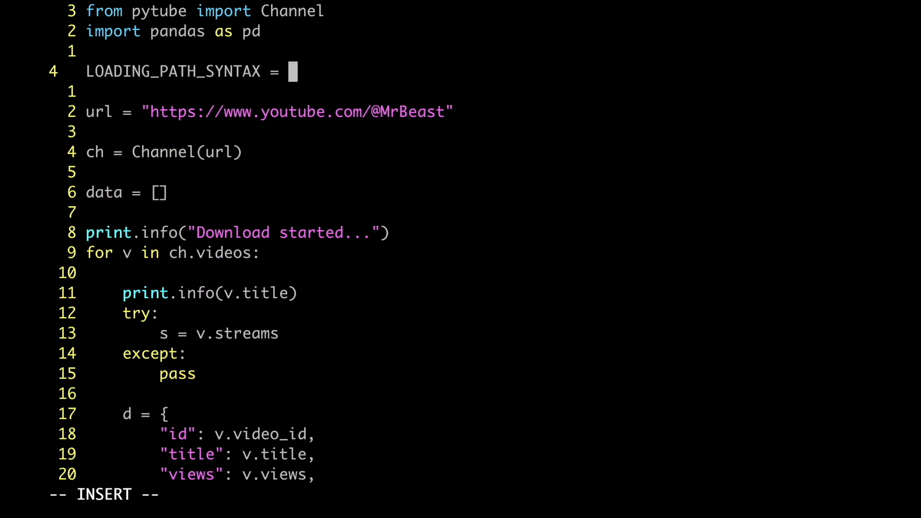
text("./d)
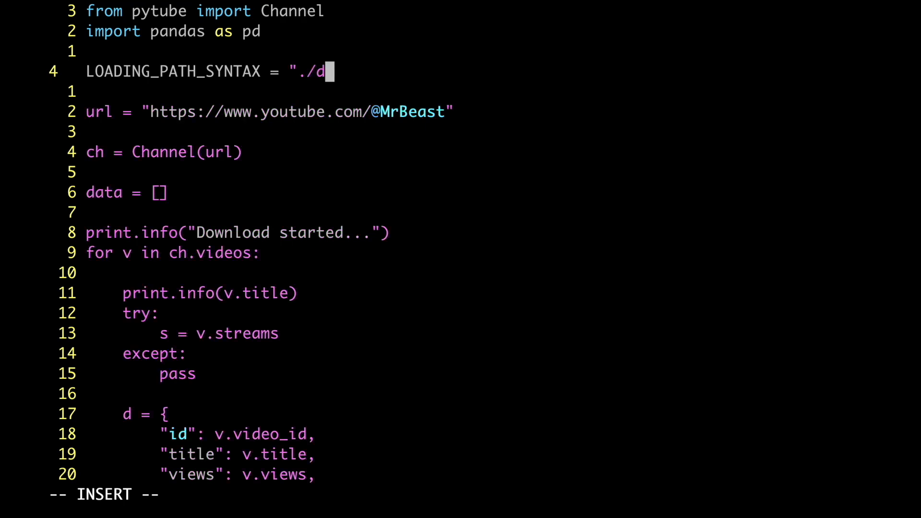
text(ata/{}.csv)
text(loading_path = L)
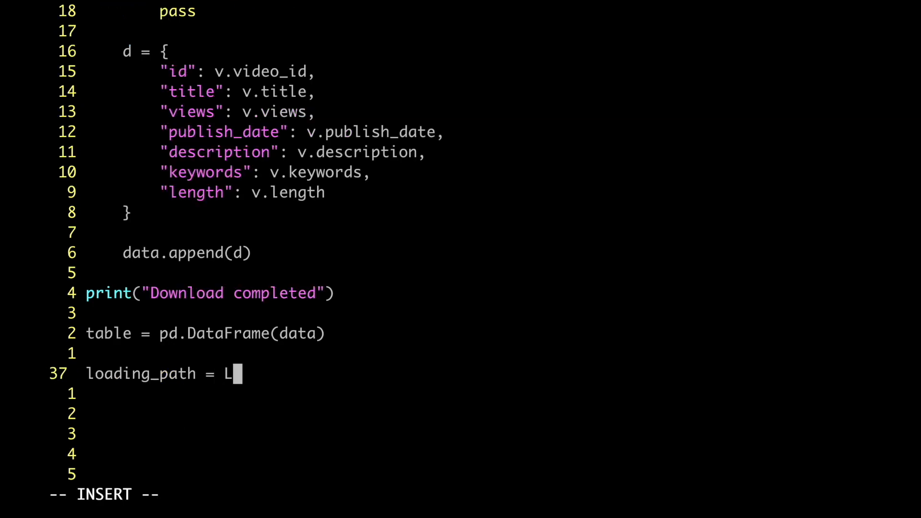
- Set loading_path = LOADING_PATH_SYNTAX.format(ch.channel_name) and print f"Saving data at {loading_path}..."
text(OADING_PATH_SYNTAX)
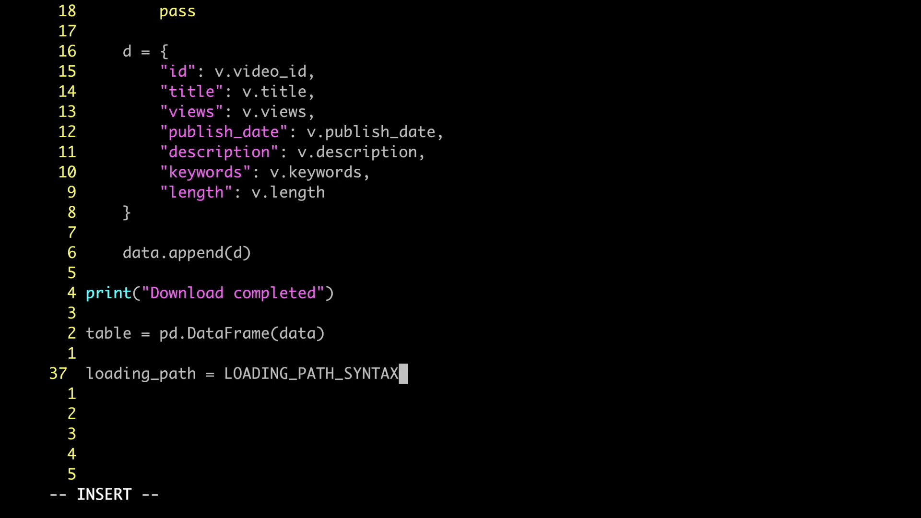
text(.format(ch.channel_name)
text(print()
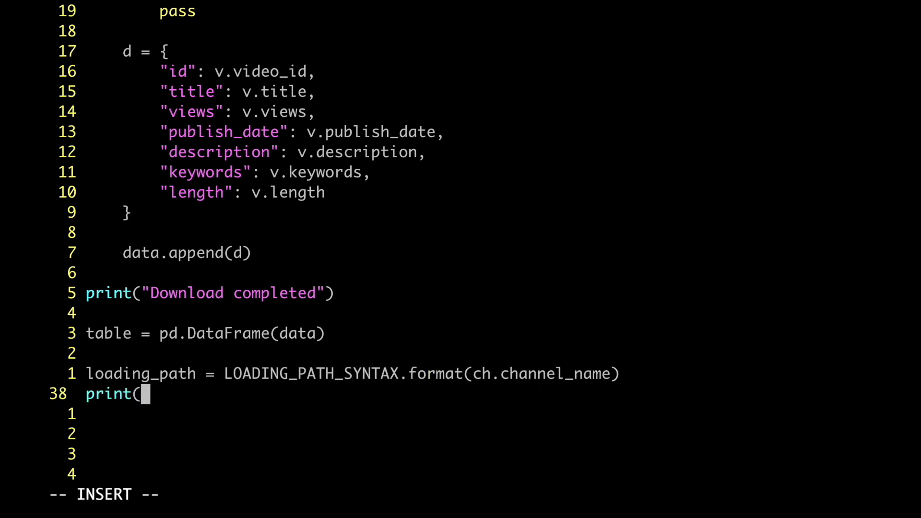
text(f"Saving data at {)
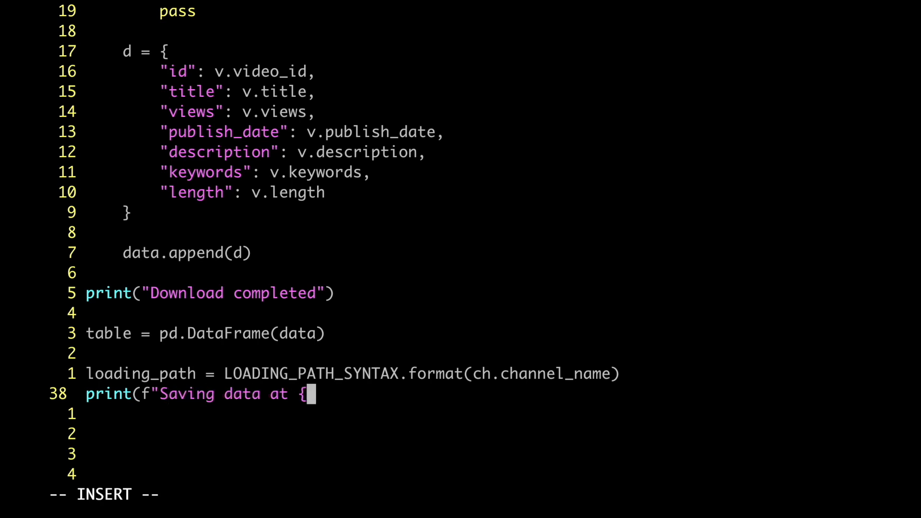
text(loading_path}...")
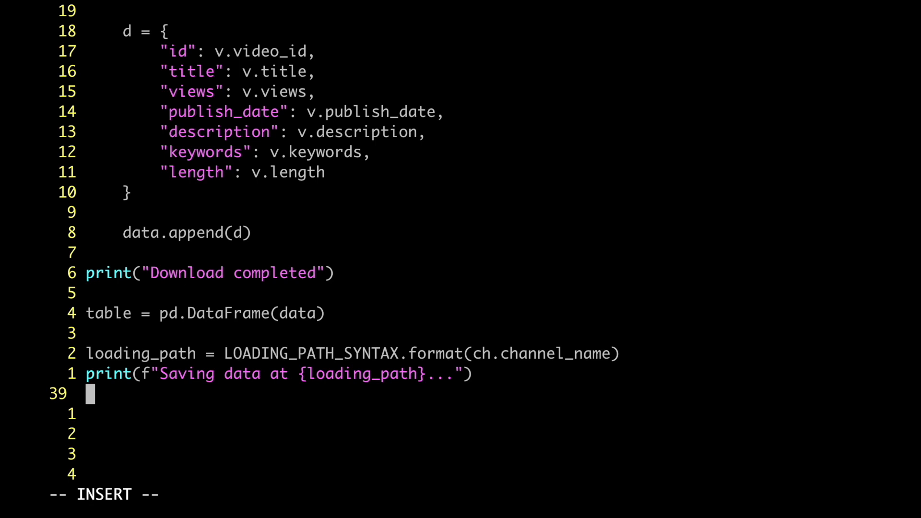
- Write table.to_csv(loading_path, index=False) and print("Done")
text(table.)
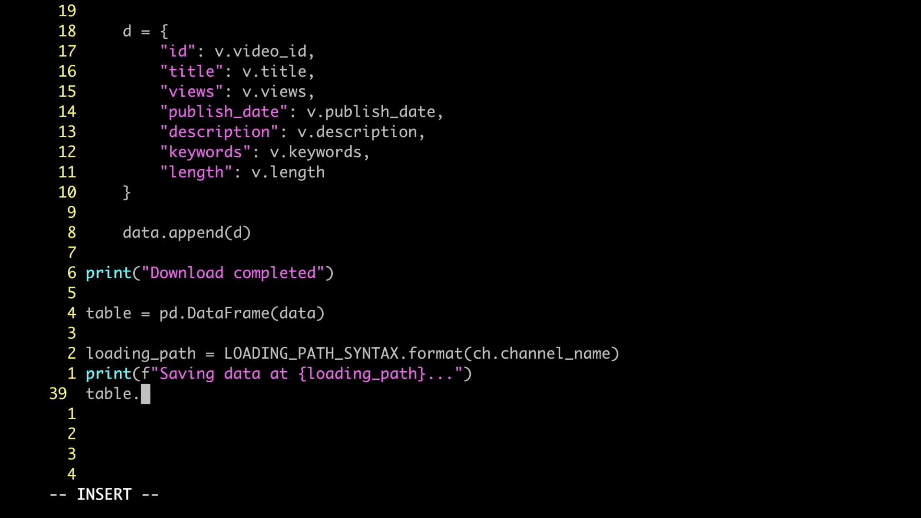
text(to_csv(loading_pat)
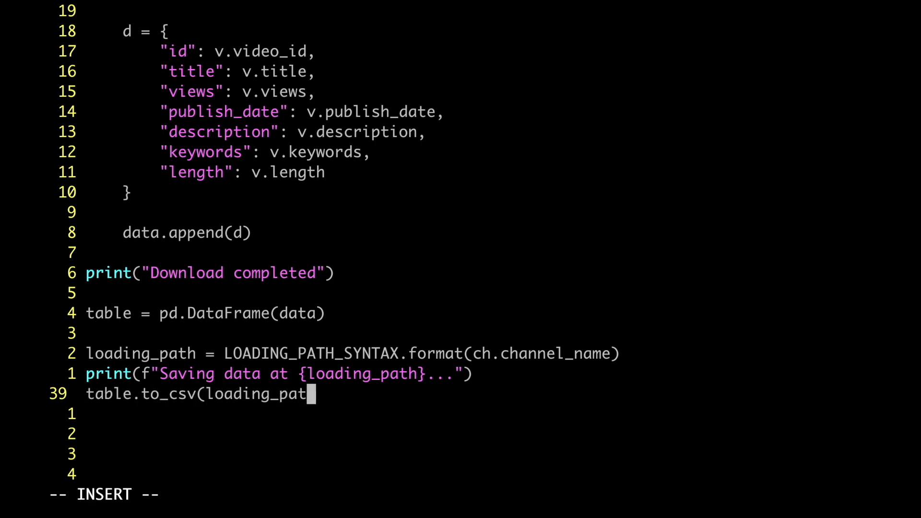
text(h, index=False))
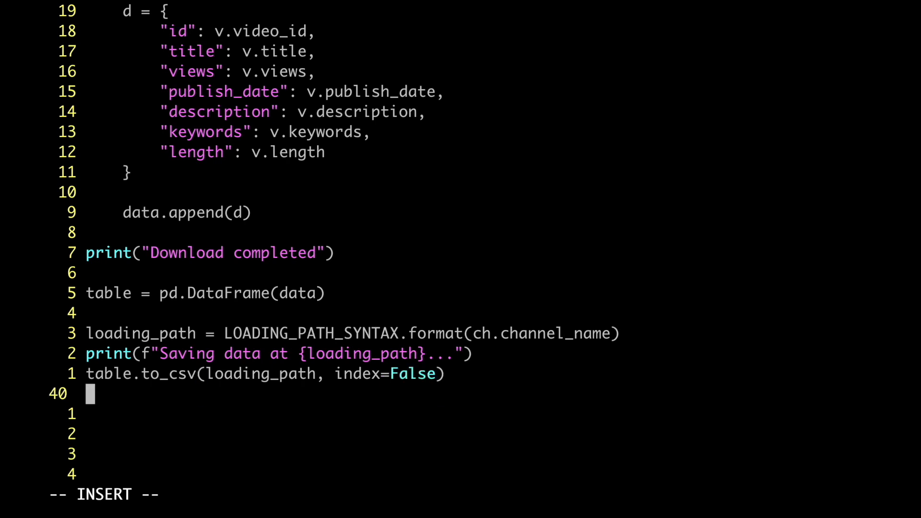
text(print("Done"))
text(python download.py)
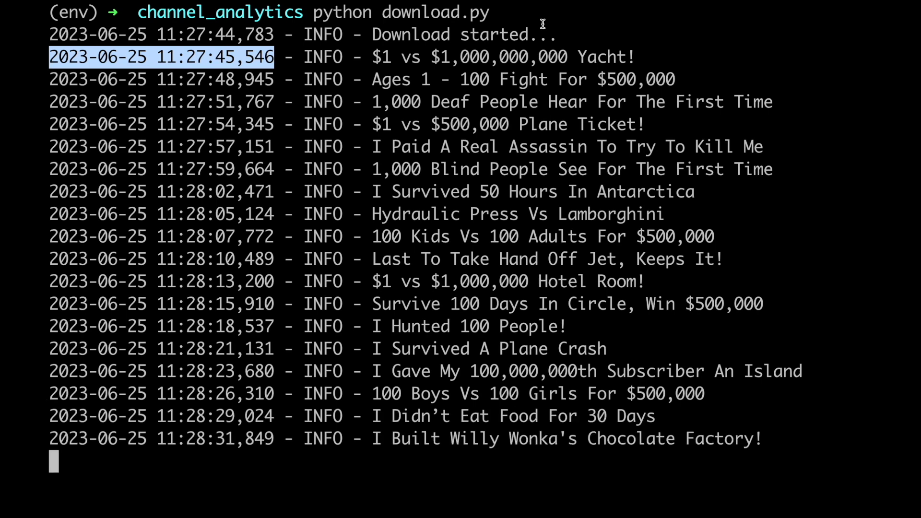
- Review the run's logged output, then replace the start print with LOGGER.info
scroll(down, 3)
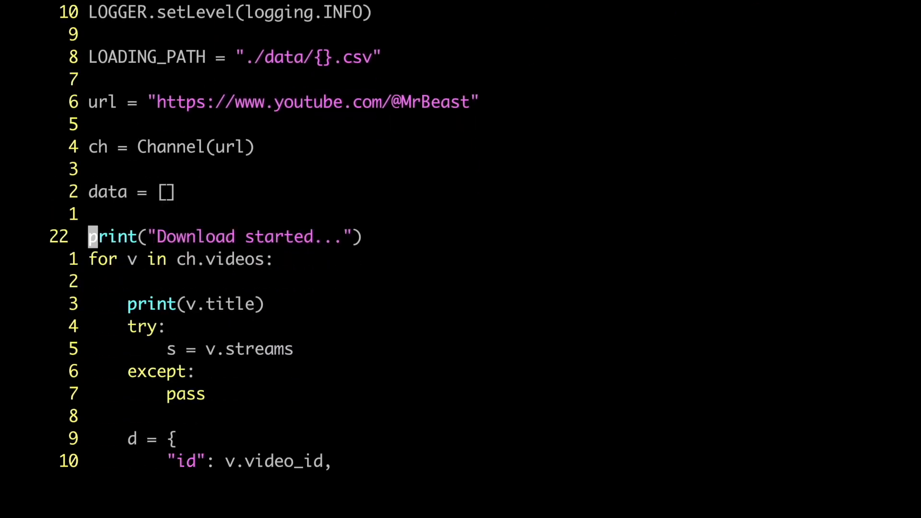
text(LOGGER.info)
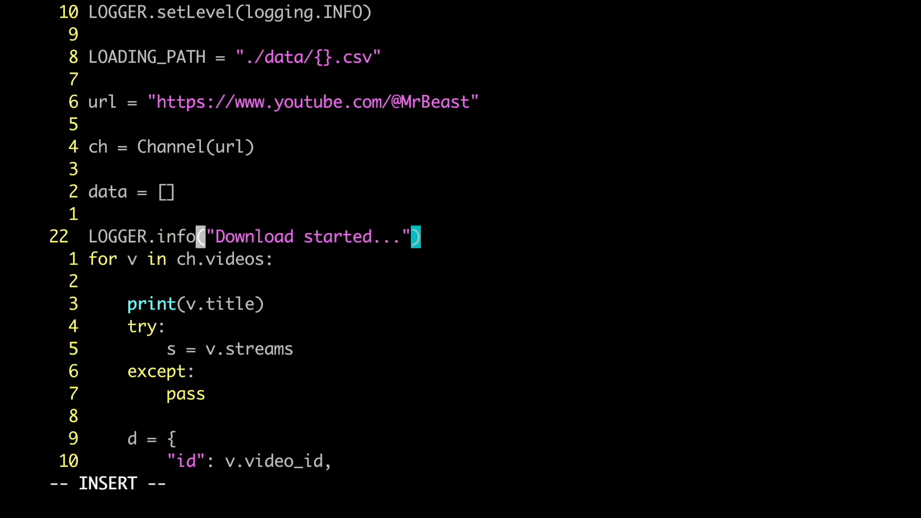